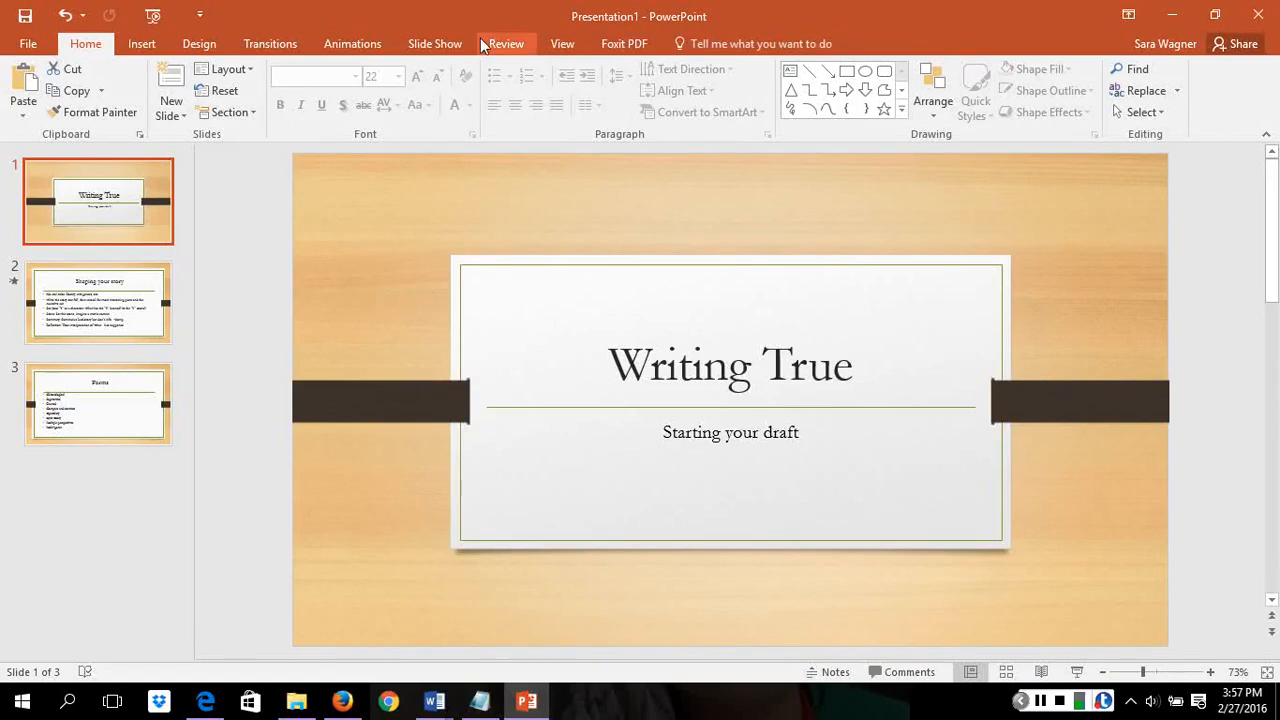
# - Show the Slide Show ribbon commands for the Writing True deck, passing through the View ribbon
pyautogui.click(562, 44)
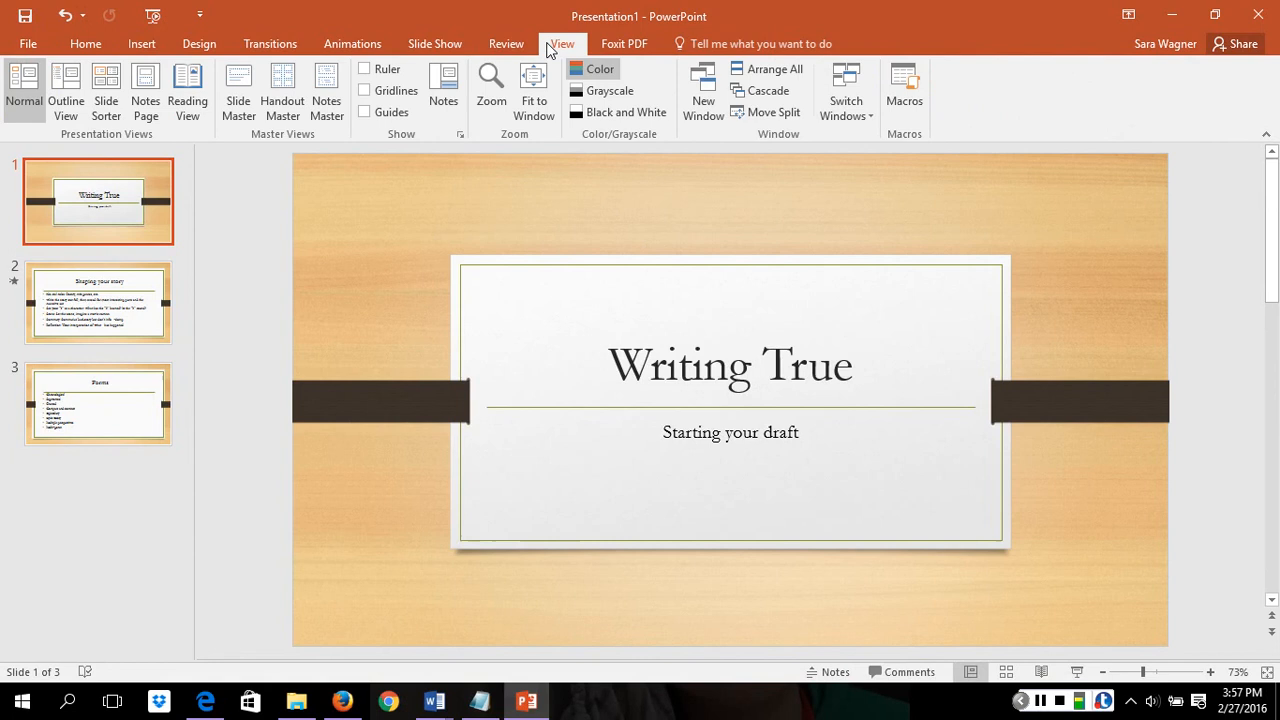
pyautogui.moveTo(506, 44)
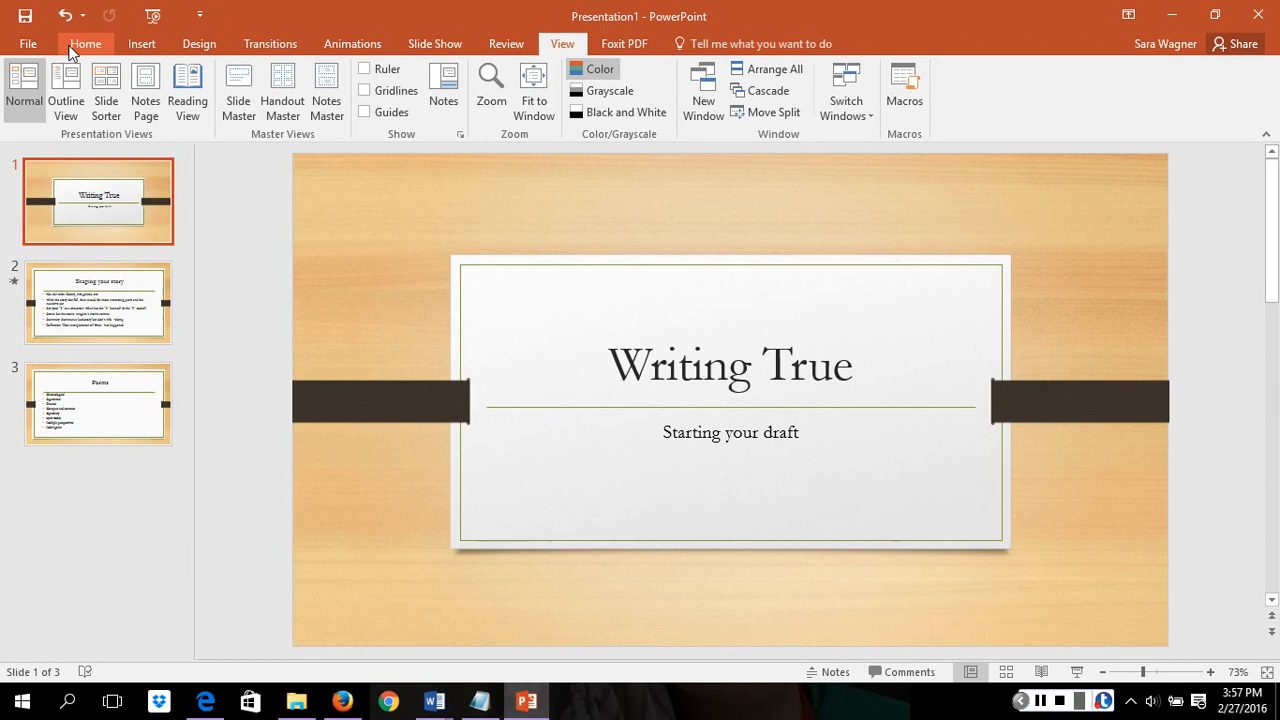
pyautogui.click(436, 44)
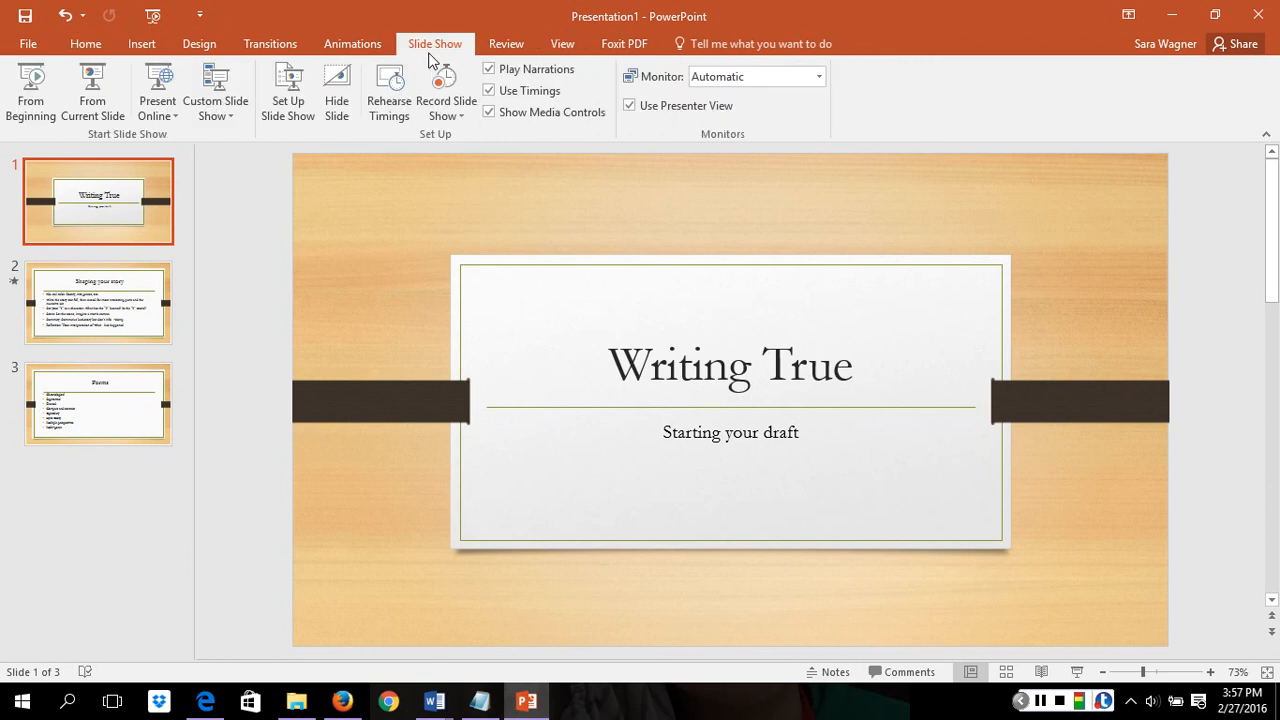